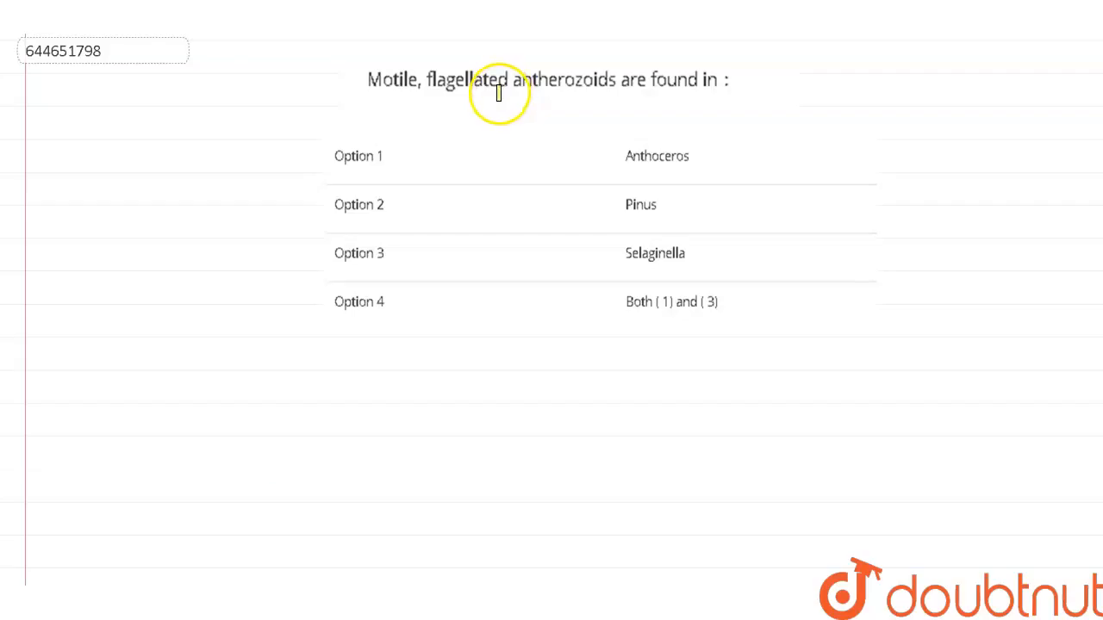
pyautogui.moveTo(434, 79)
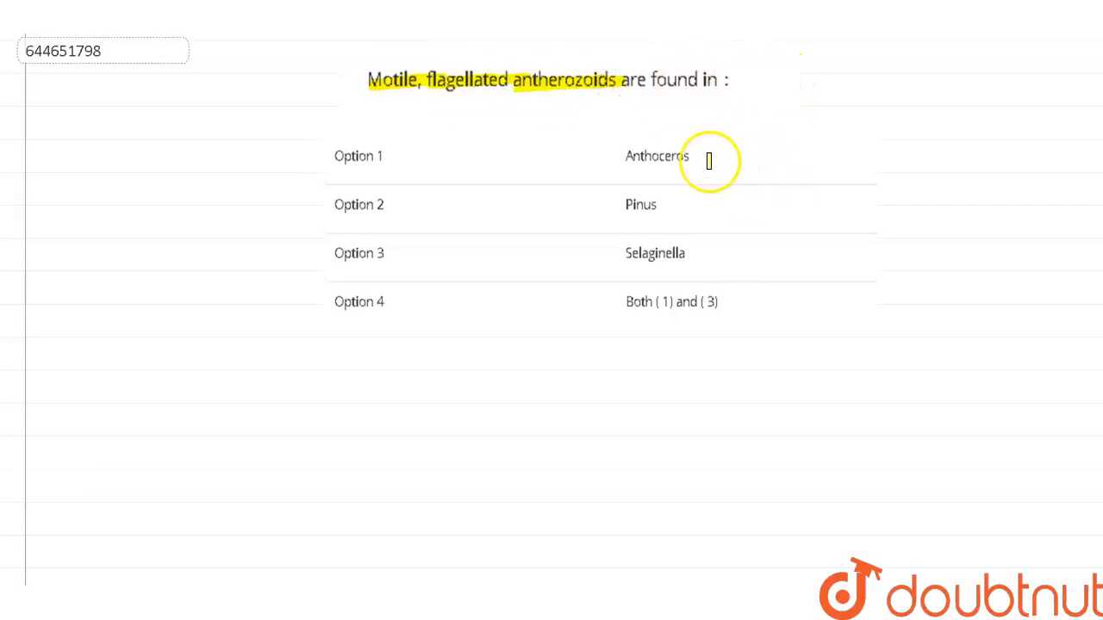
pyautogui.moveTo(623, 203)
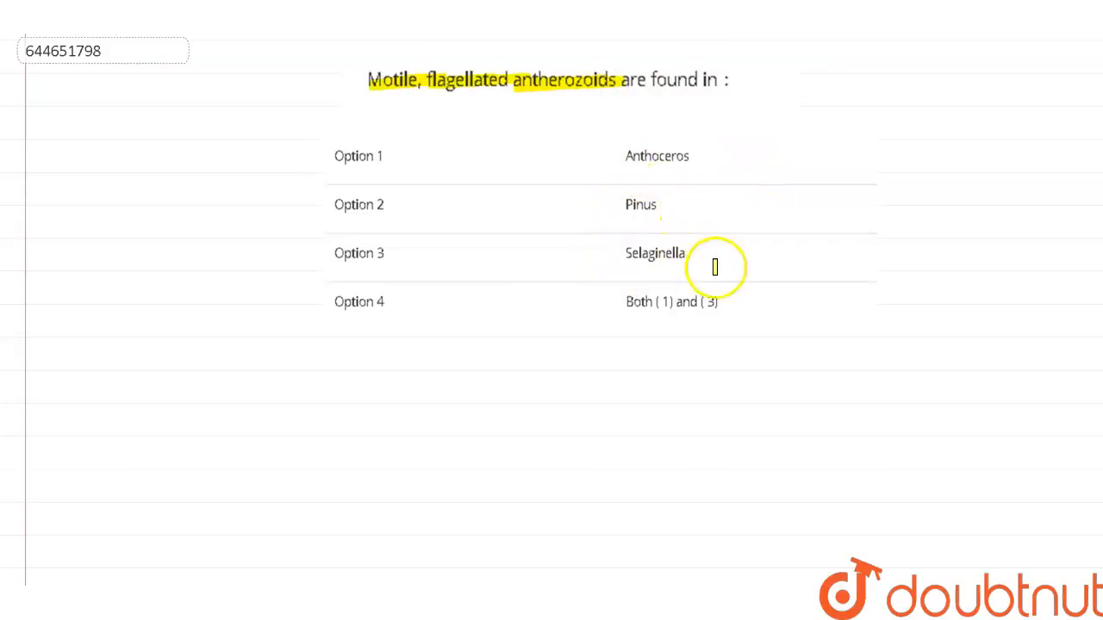
pyautogui.moveTo(31, 180)
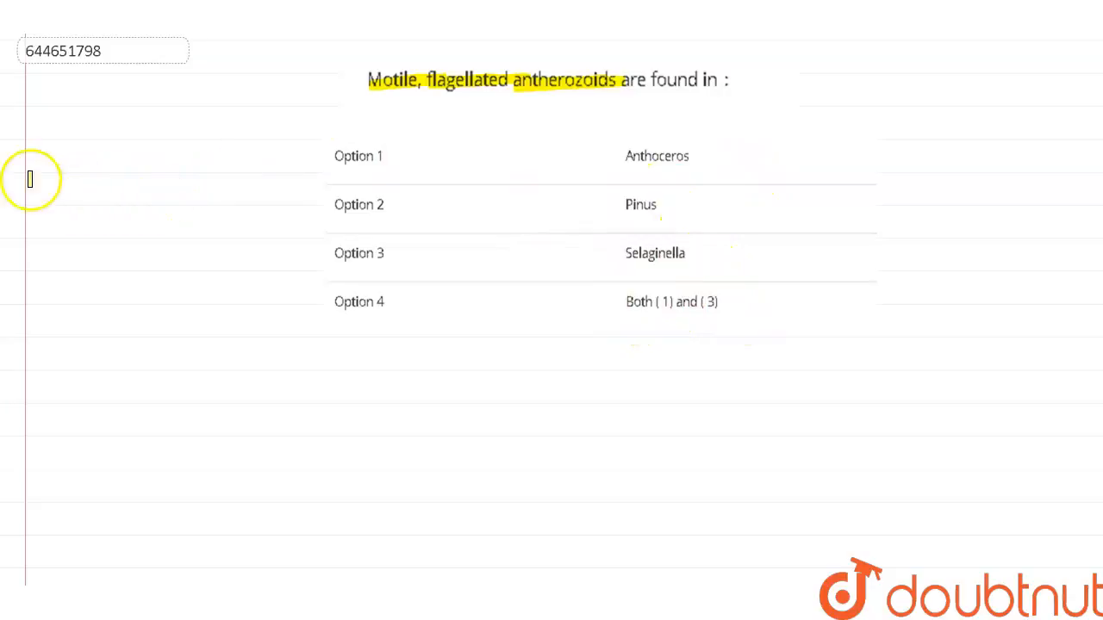
pyautogui.moveTo(403, 96)
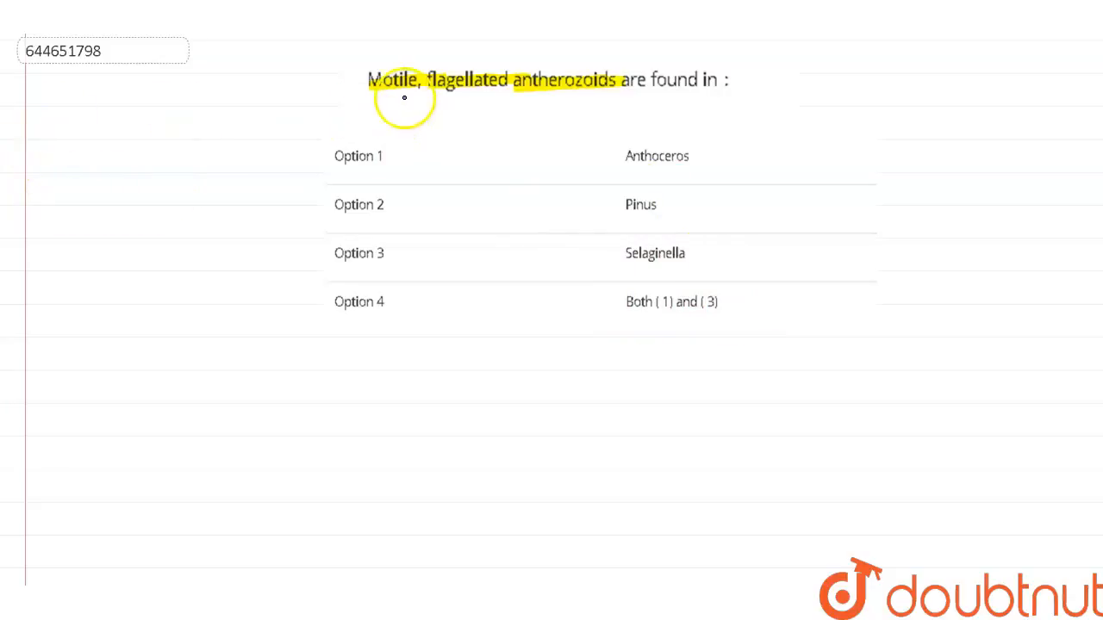
pyautogui.moveTo(594, 107)
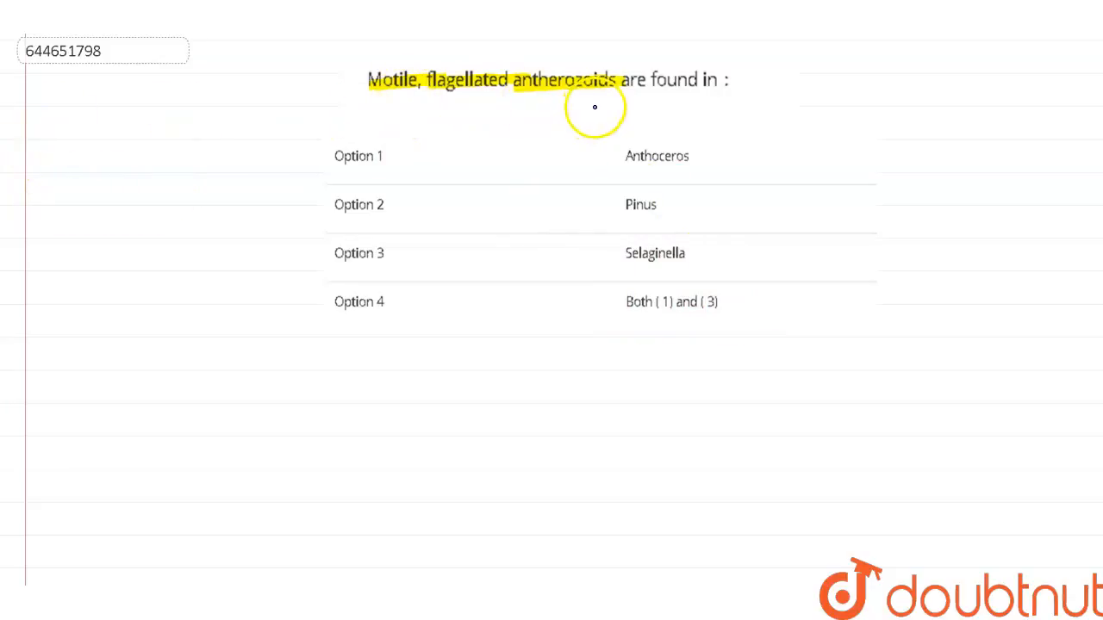
pyautogui.moveTo(319, 396)
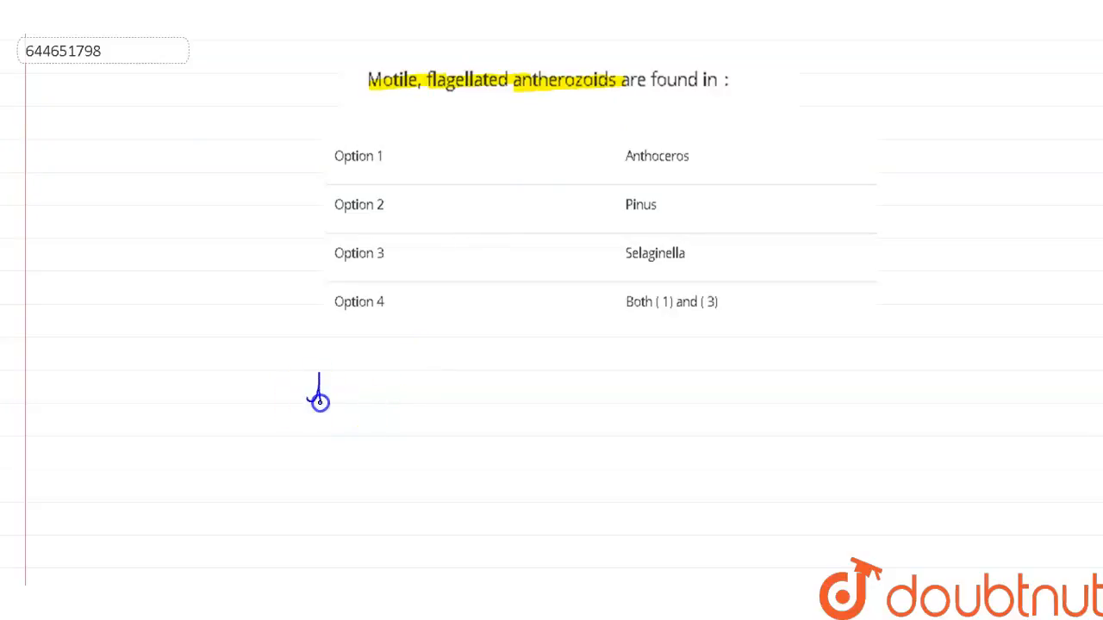
# Handwrite "haploid structure → spermatozoid" with the bryophytes, algae, ferns, some pteridophytes notes beneath the options.
pyautogui.moveTo(307, 396); pyautogui.dragTo(393, 399)
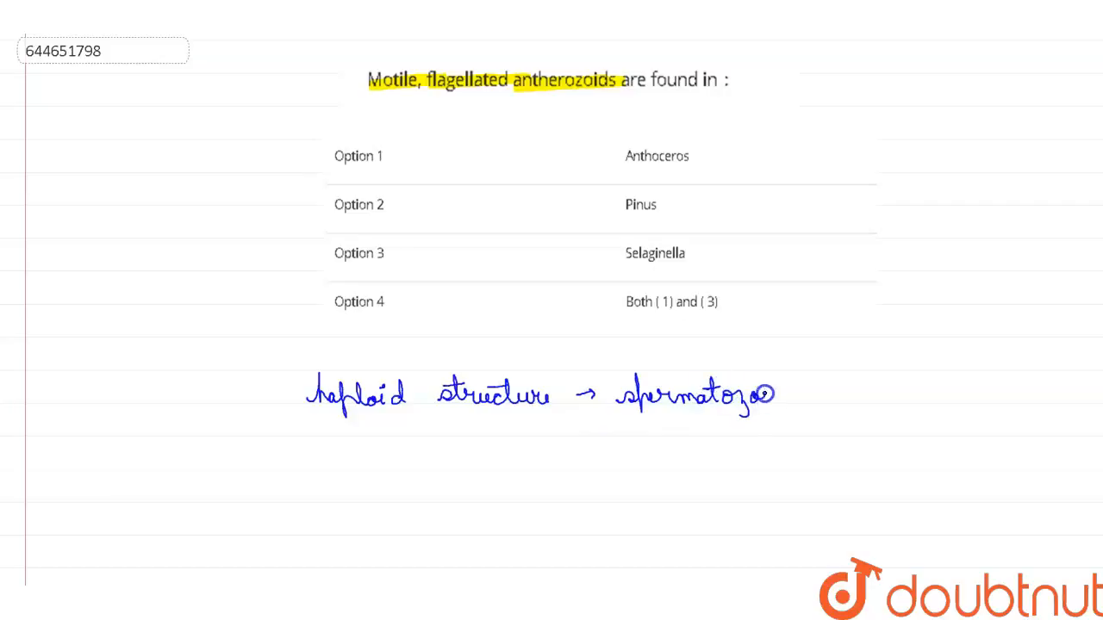
pyautogui.moveTo(841, 386)
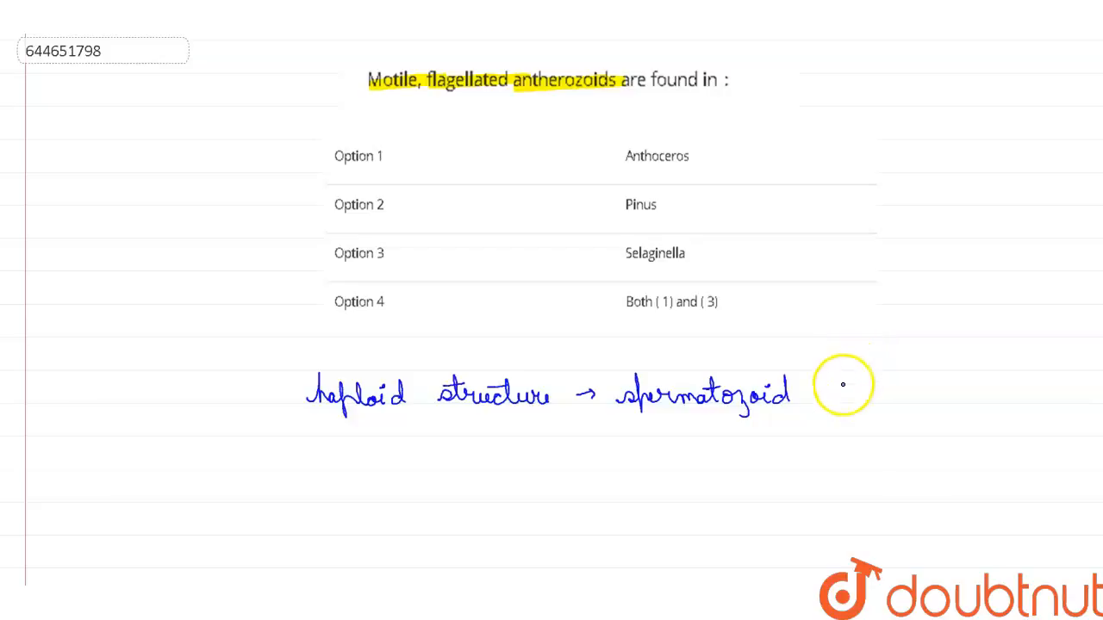
pyautogui.moveTo(461, 489)
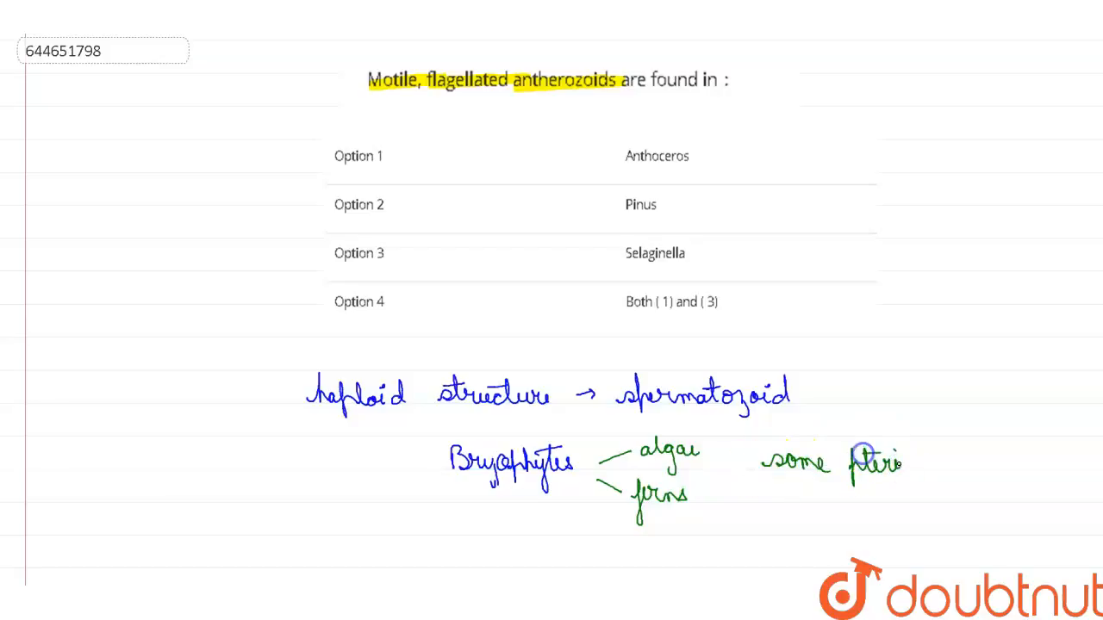
pyautogui.moveTo(951, 463)
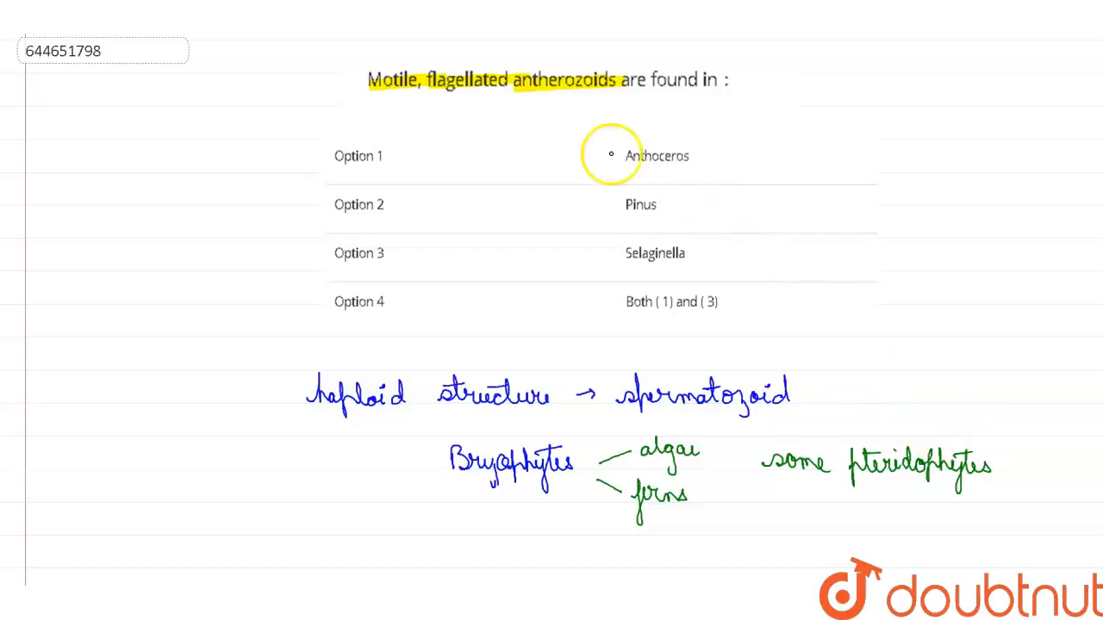
pyautogui.moveTo(457, 77)
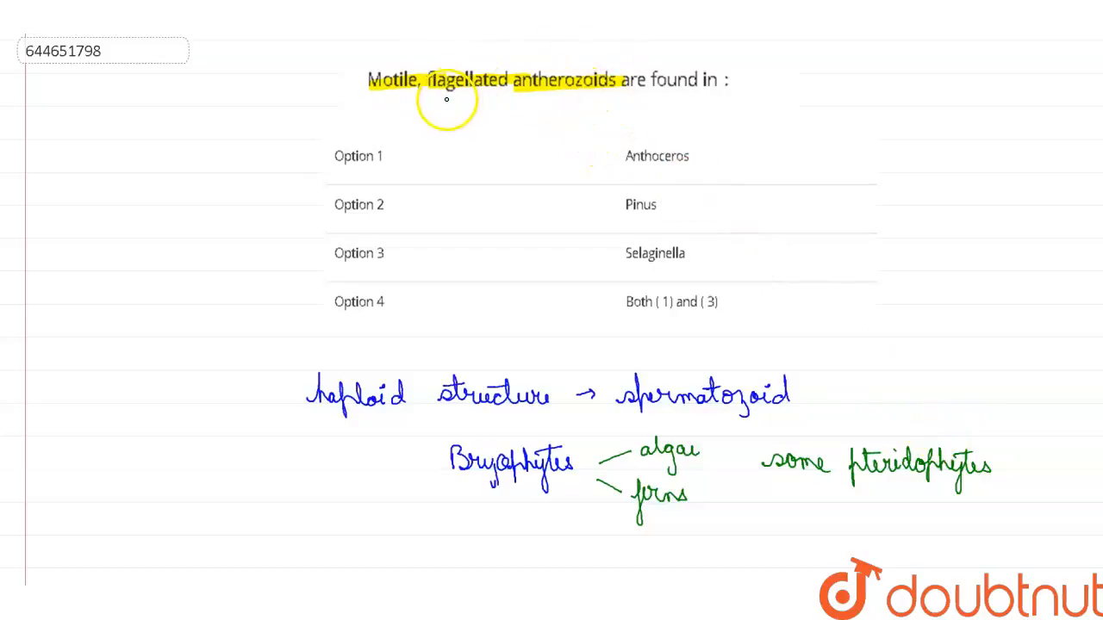
pyautogui.moveTo(465, 238)
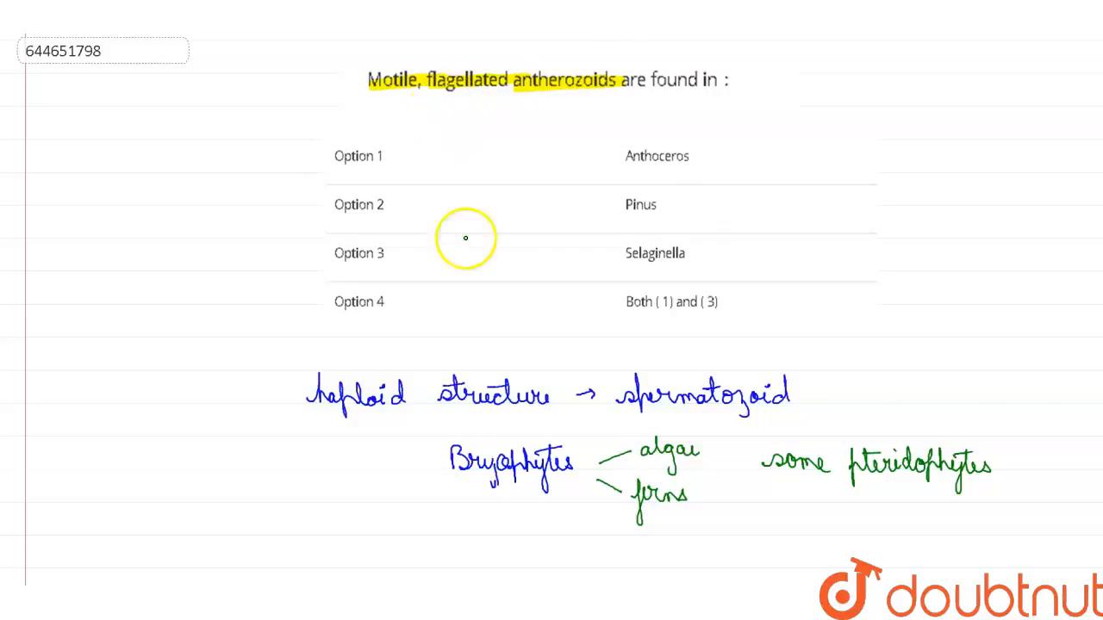
pyautogui.moveTo(174, 182)
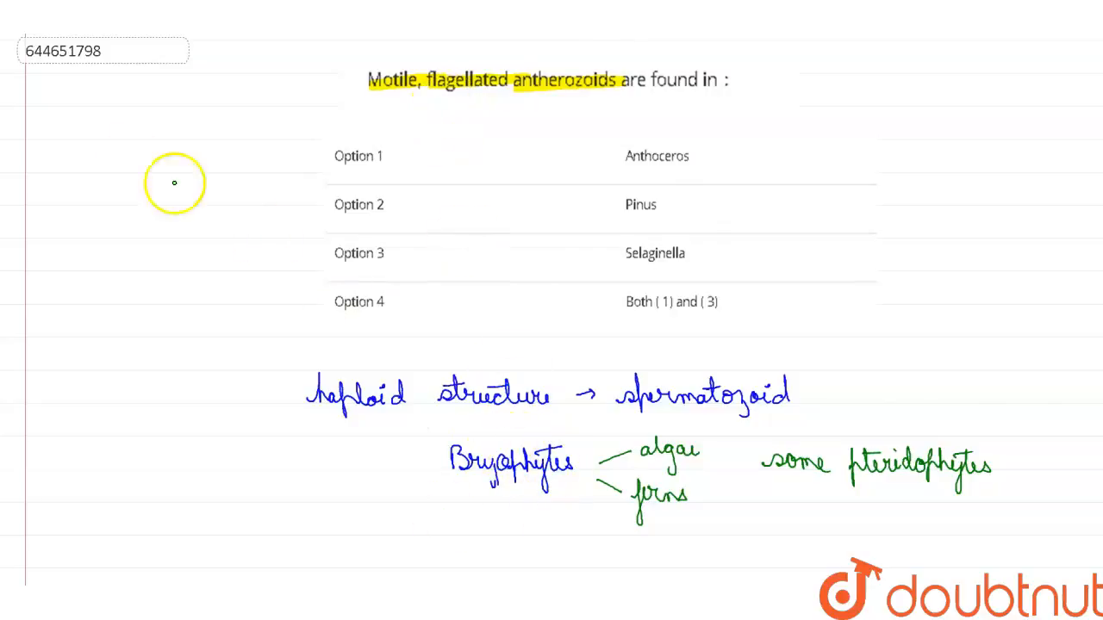
pyautogui.moveTo(619, 159)
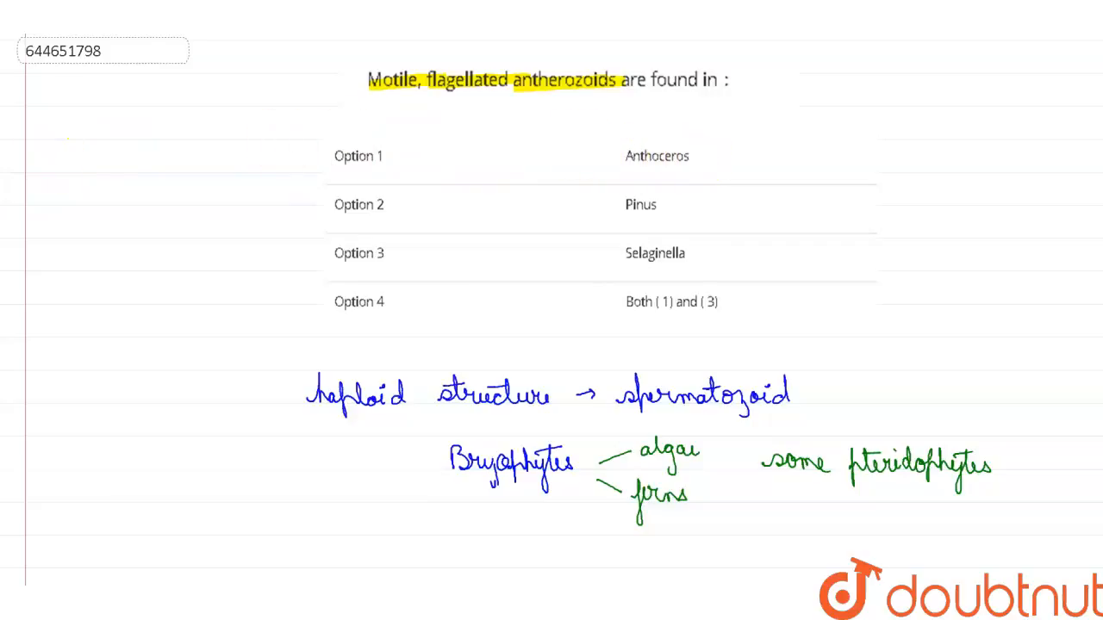
pyautogui.moveTo(892, 168)
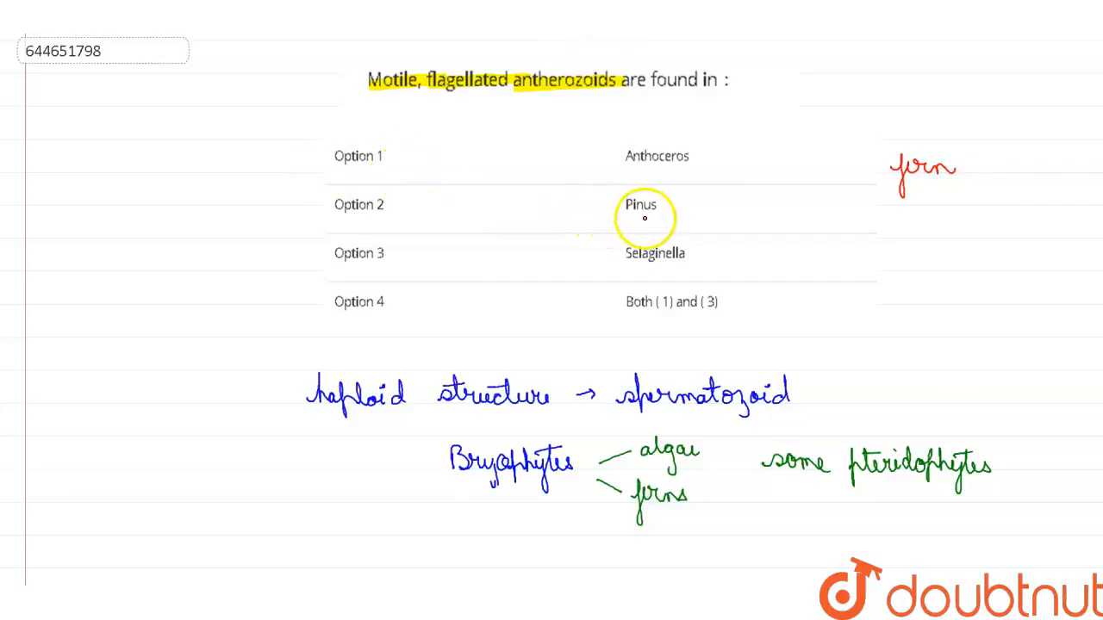
pyautogui.moveTo(556, 182)
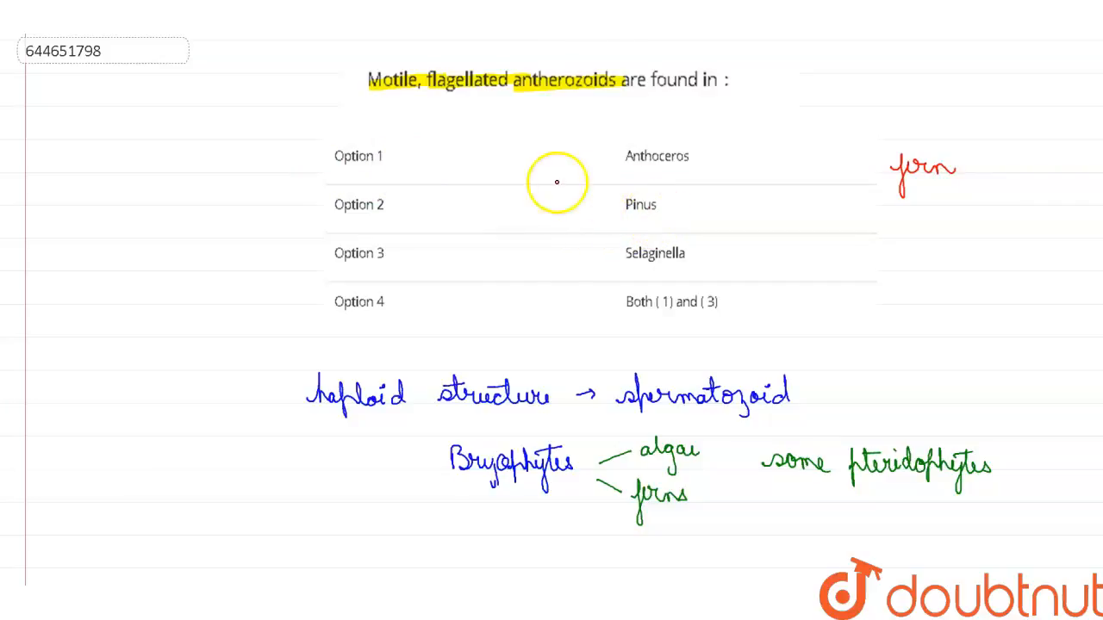
pyautogui.moveTo(25, 145)
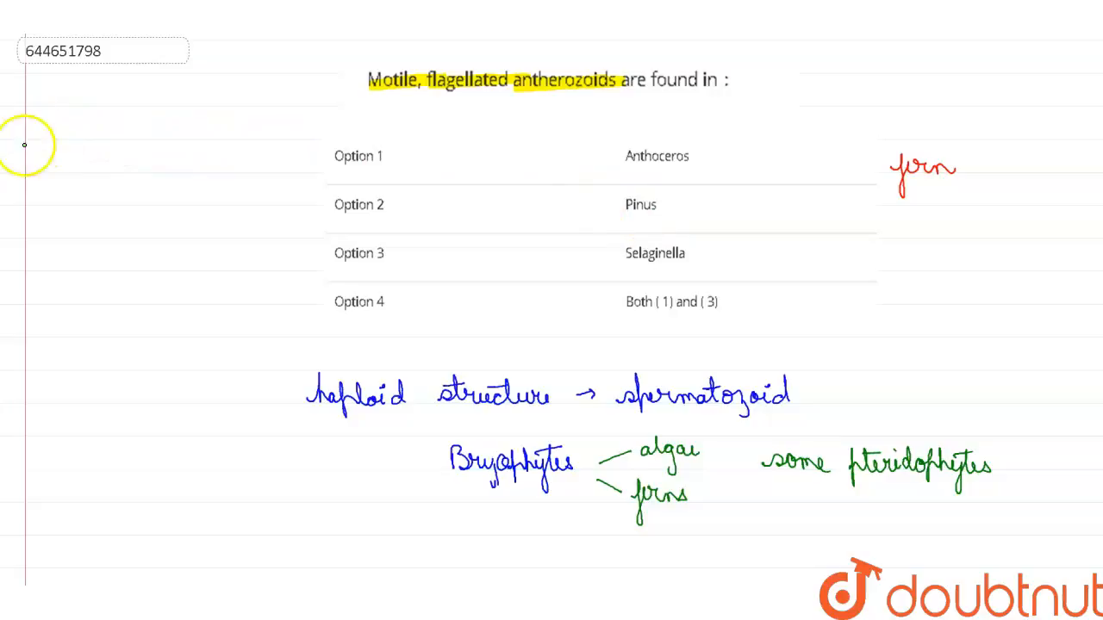
pyautogui.moveTo(905, 230)
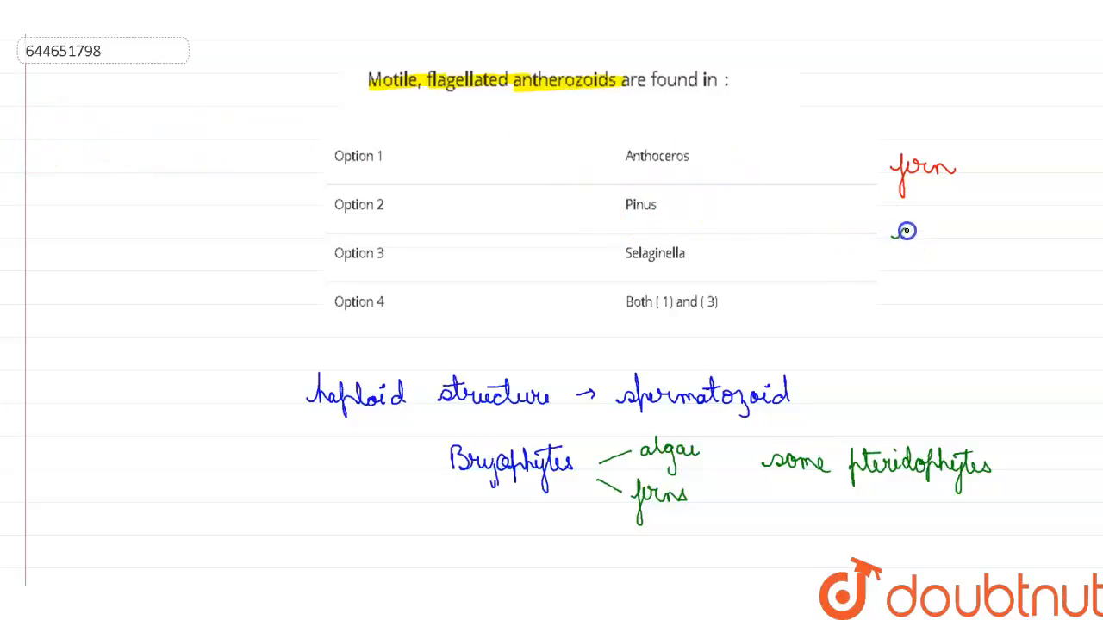
# Label Anthoceros as "fern" in red and Pinus as "gymnosperm ↓ prothalial cells" in green.
pyautogui.moveTo(900, 239); pyautogui.dragTo(973, 237)
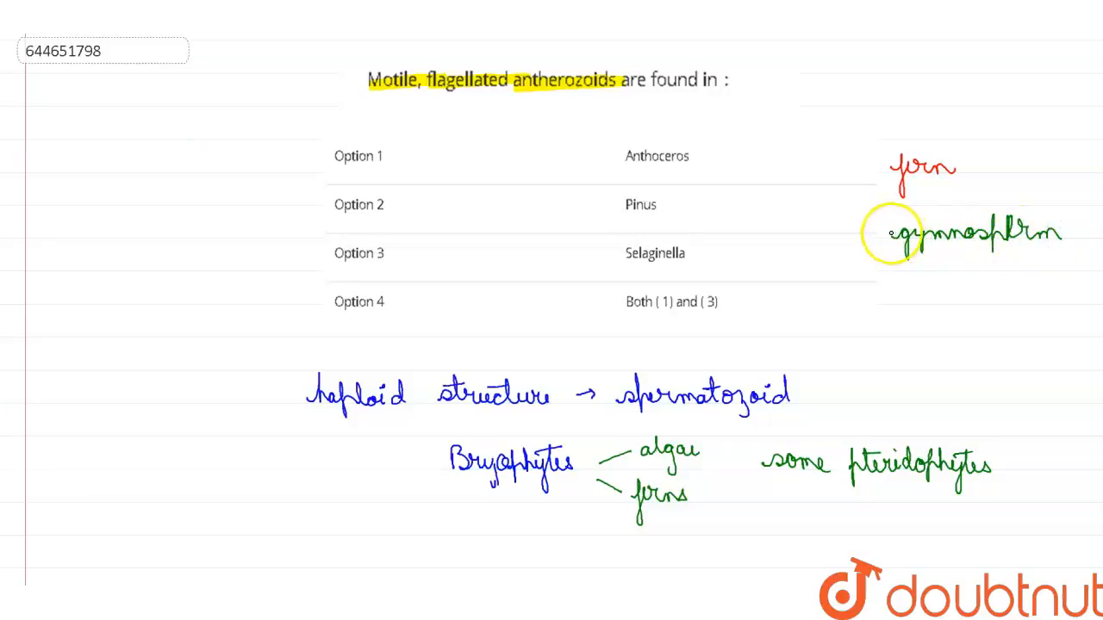
pyautogui.moveTo(1013, 269)
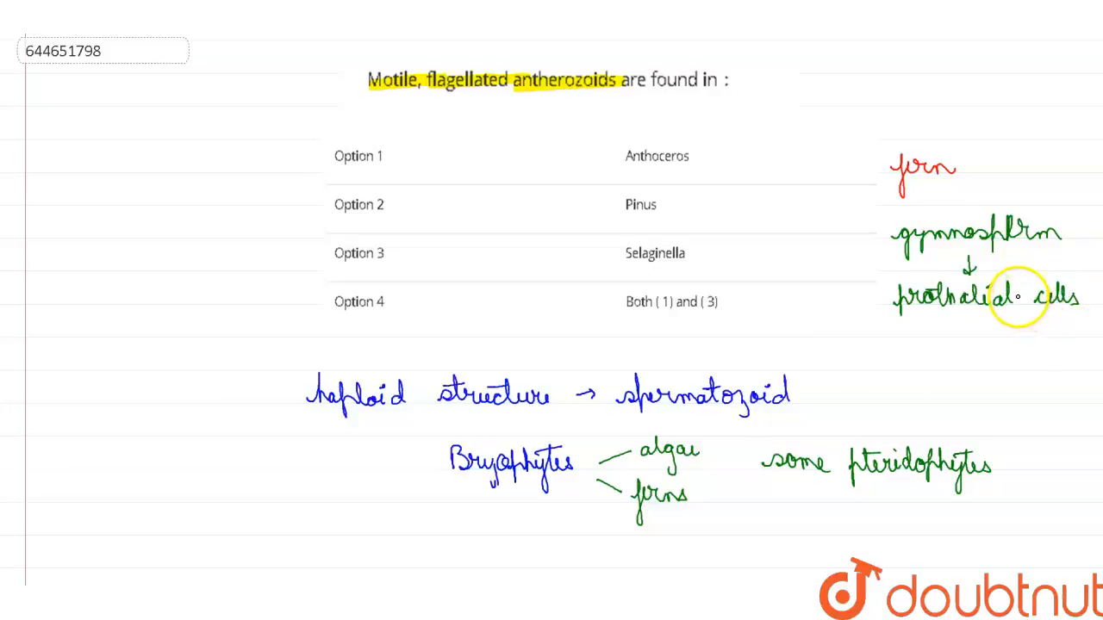
pyautogui.moveTo(525, 79)
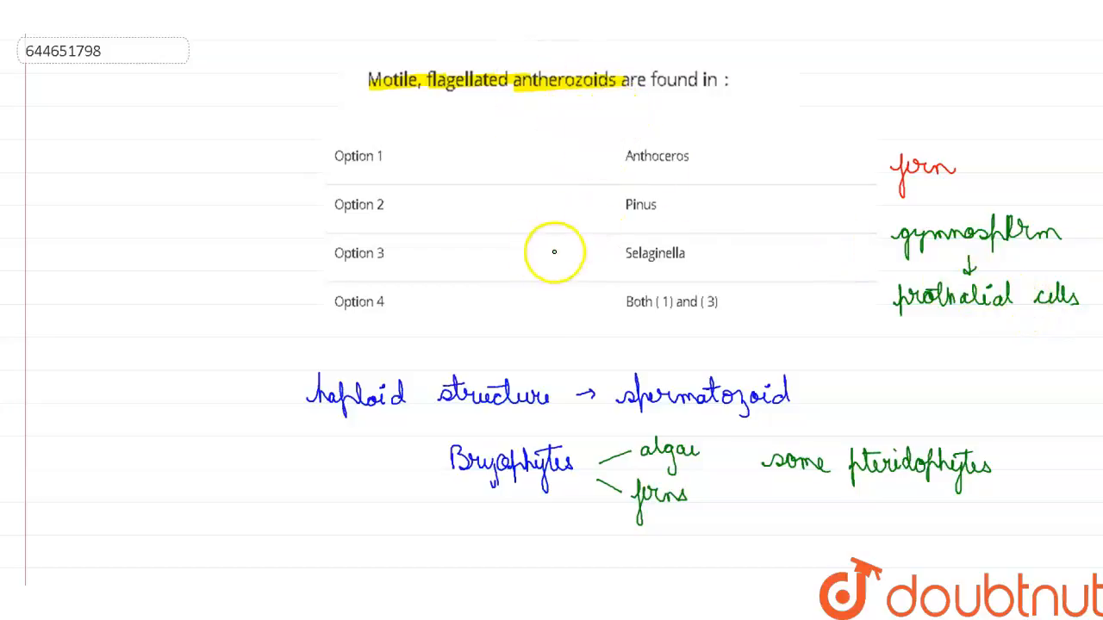
pyautogui.moveTo(703, 251)
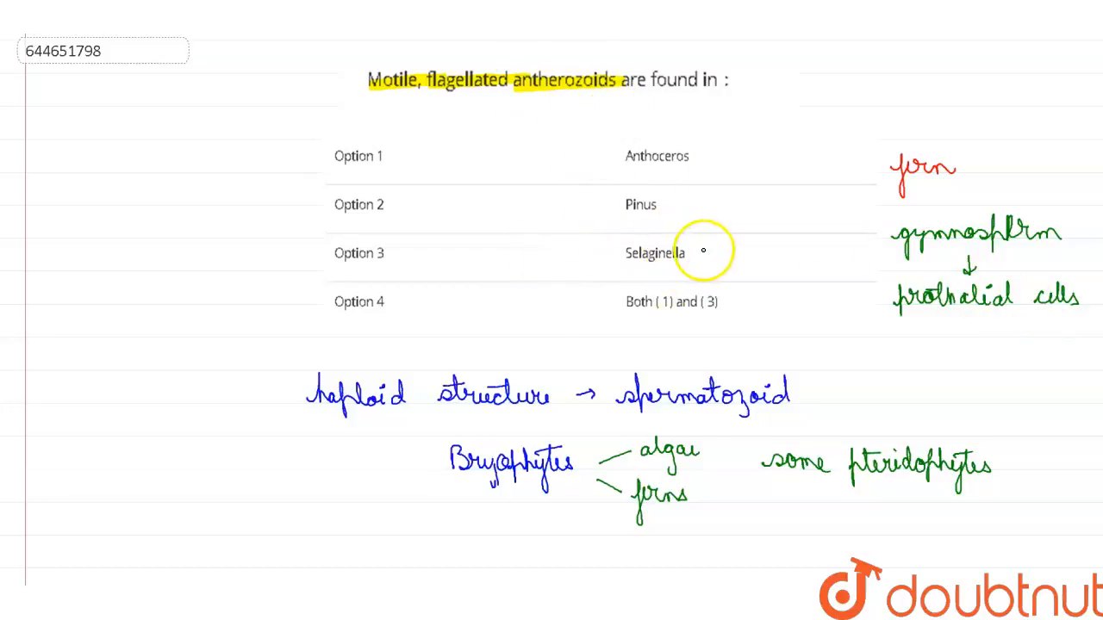
pyautogui.moveTo(720, 380)
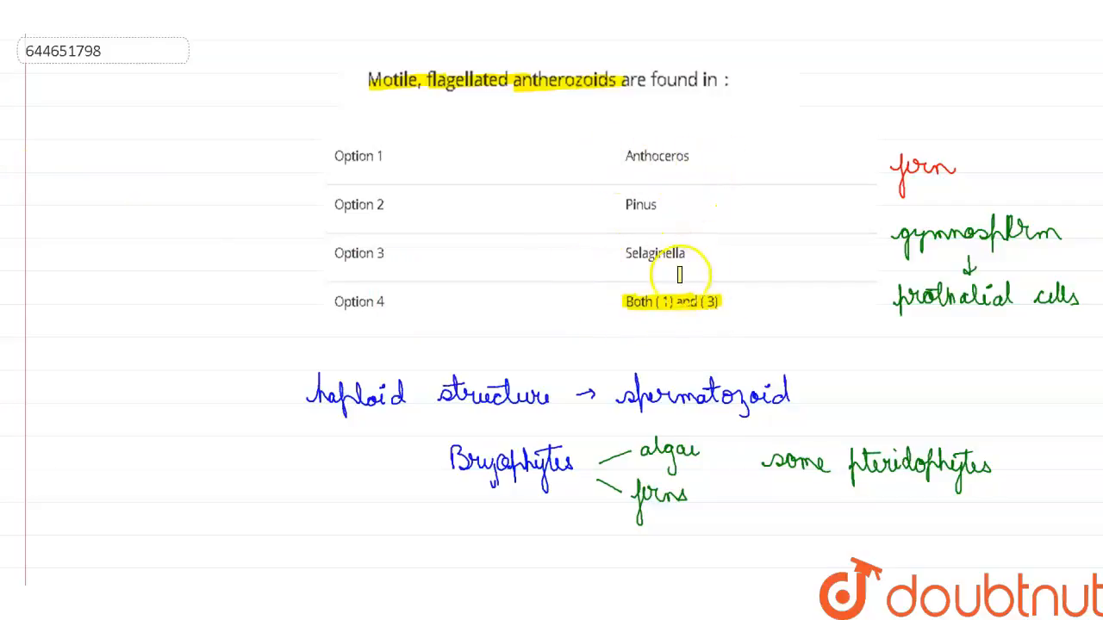
pyautogui.moveTo(513, 75)
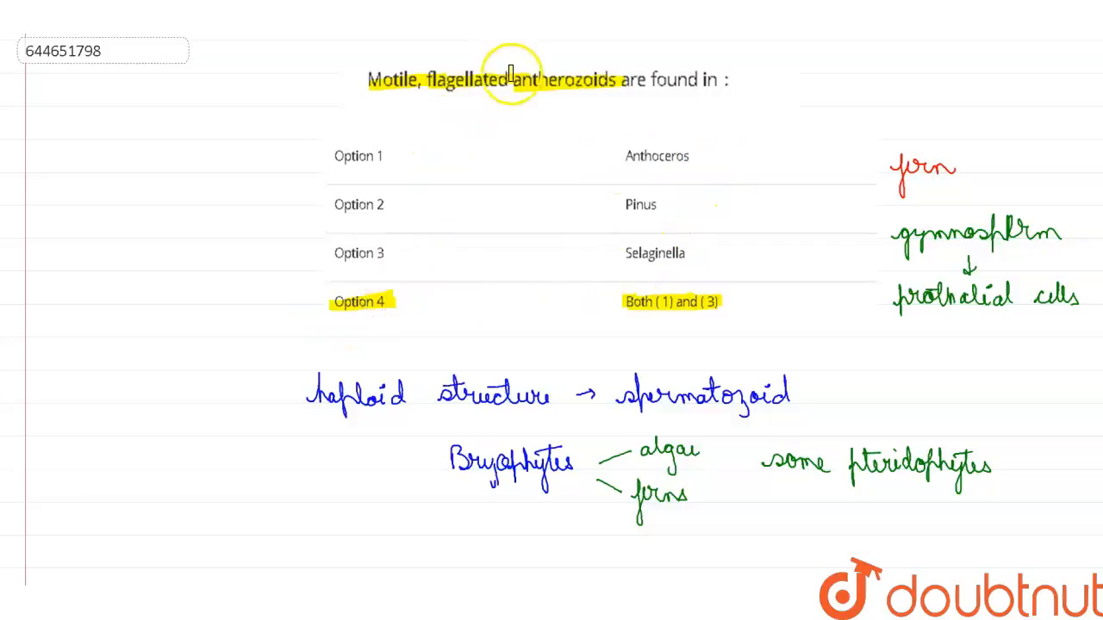
pyautogui.moveTo(594, 82)
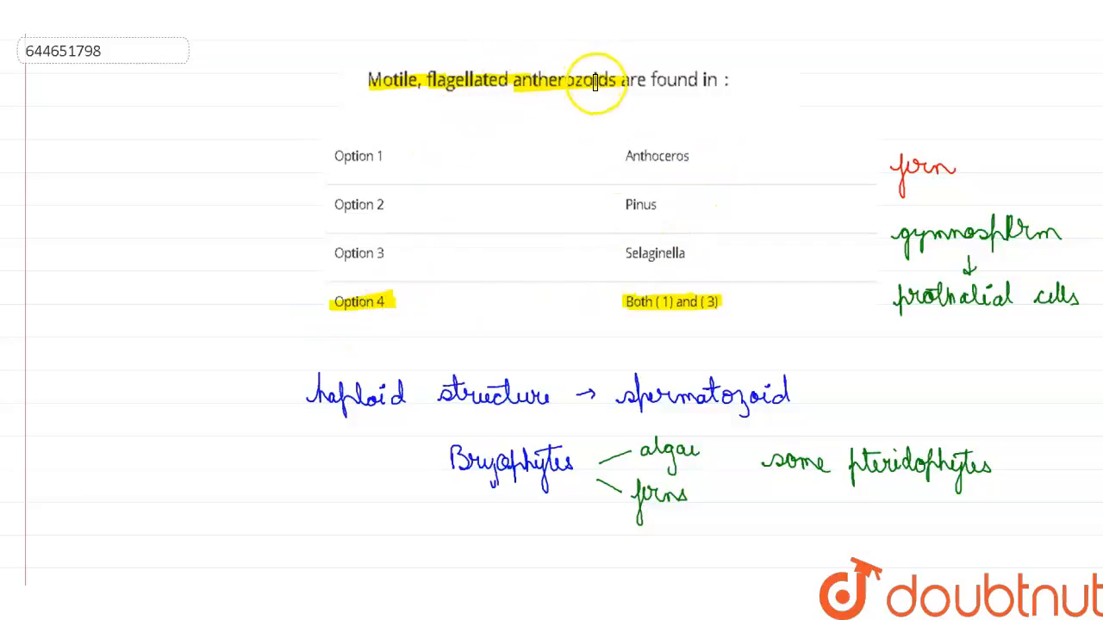